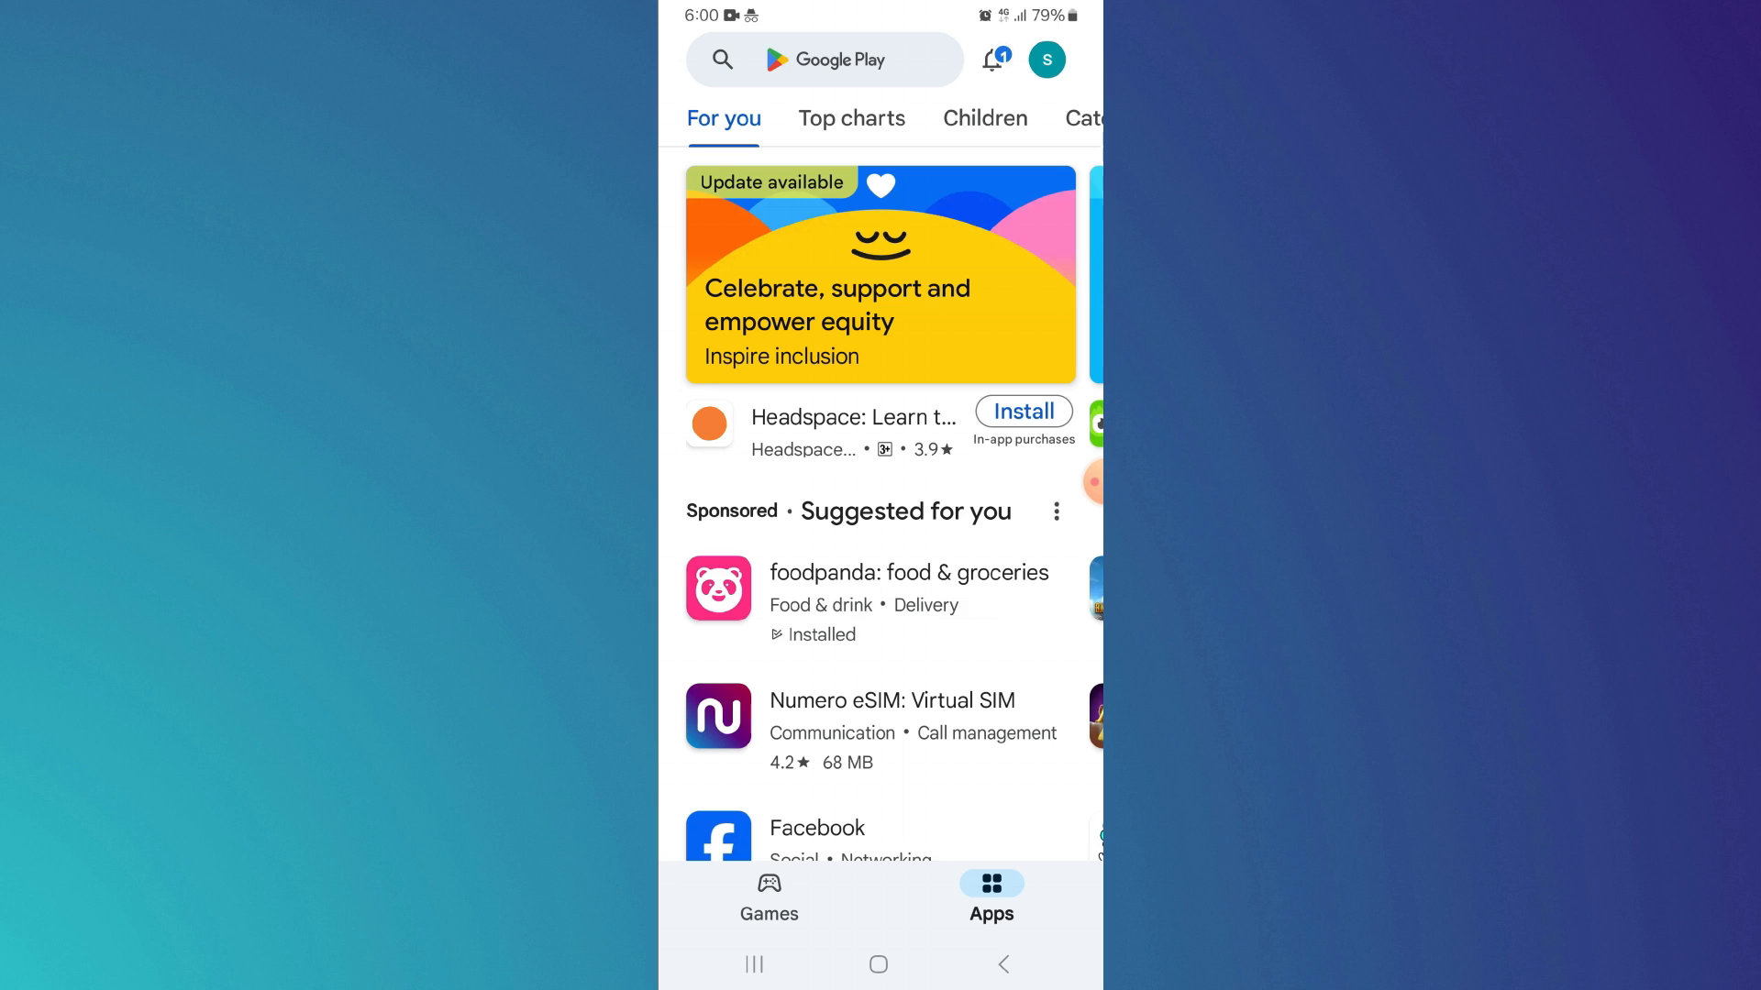
# Search the Play Store and launch Google Wallet from the results
pyautogui.click(825, 59)
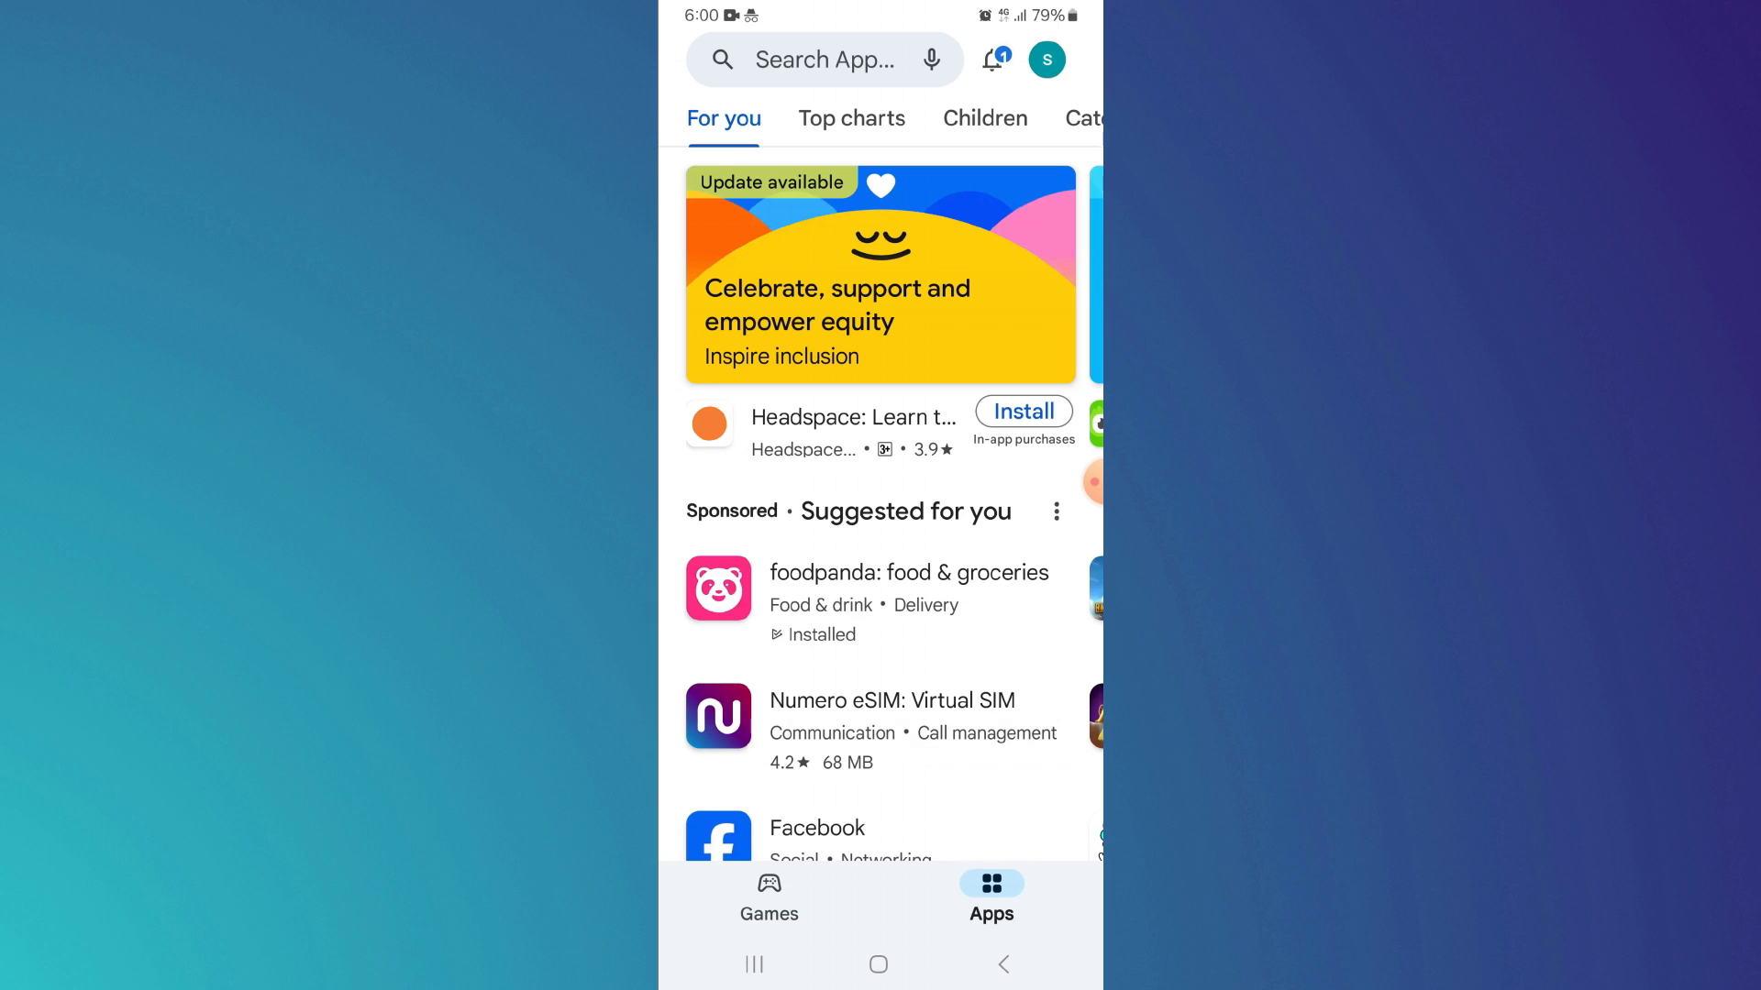
pyautogui.click(879, 962)
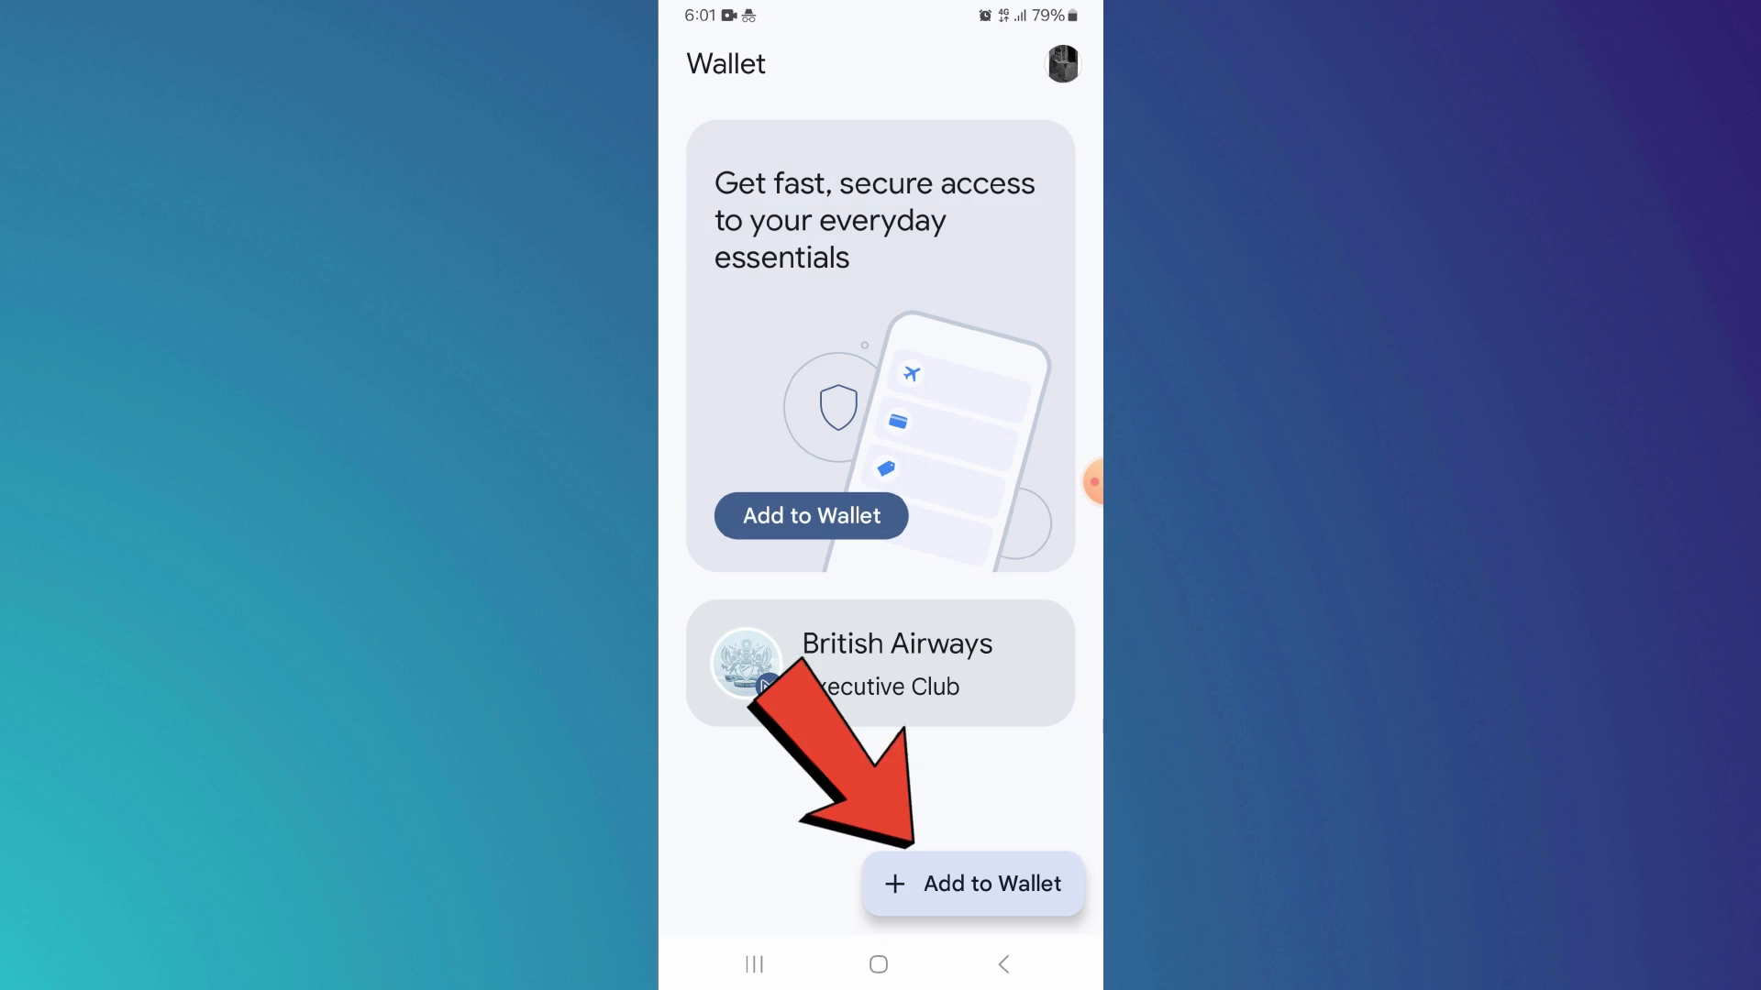
# View the Payment card option under Add to Wallet, close it, and bring up the account menu
pyautogui.click(972, 884)
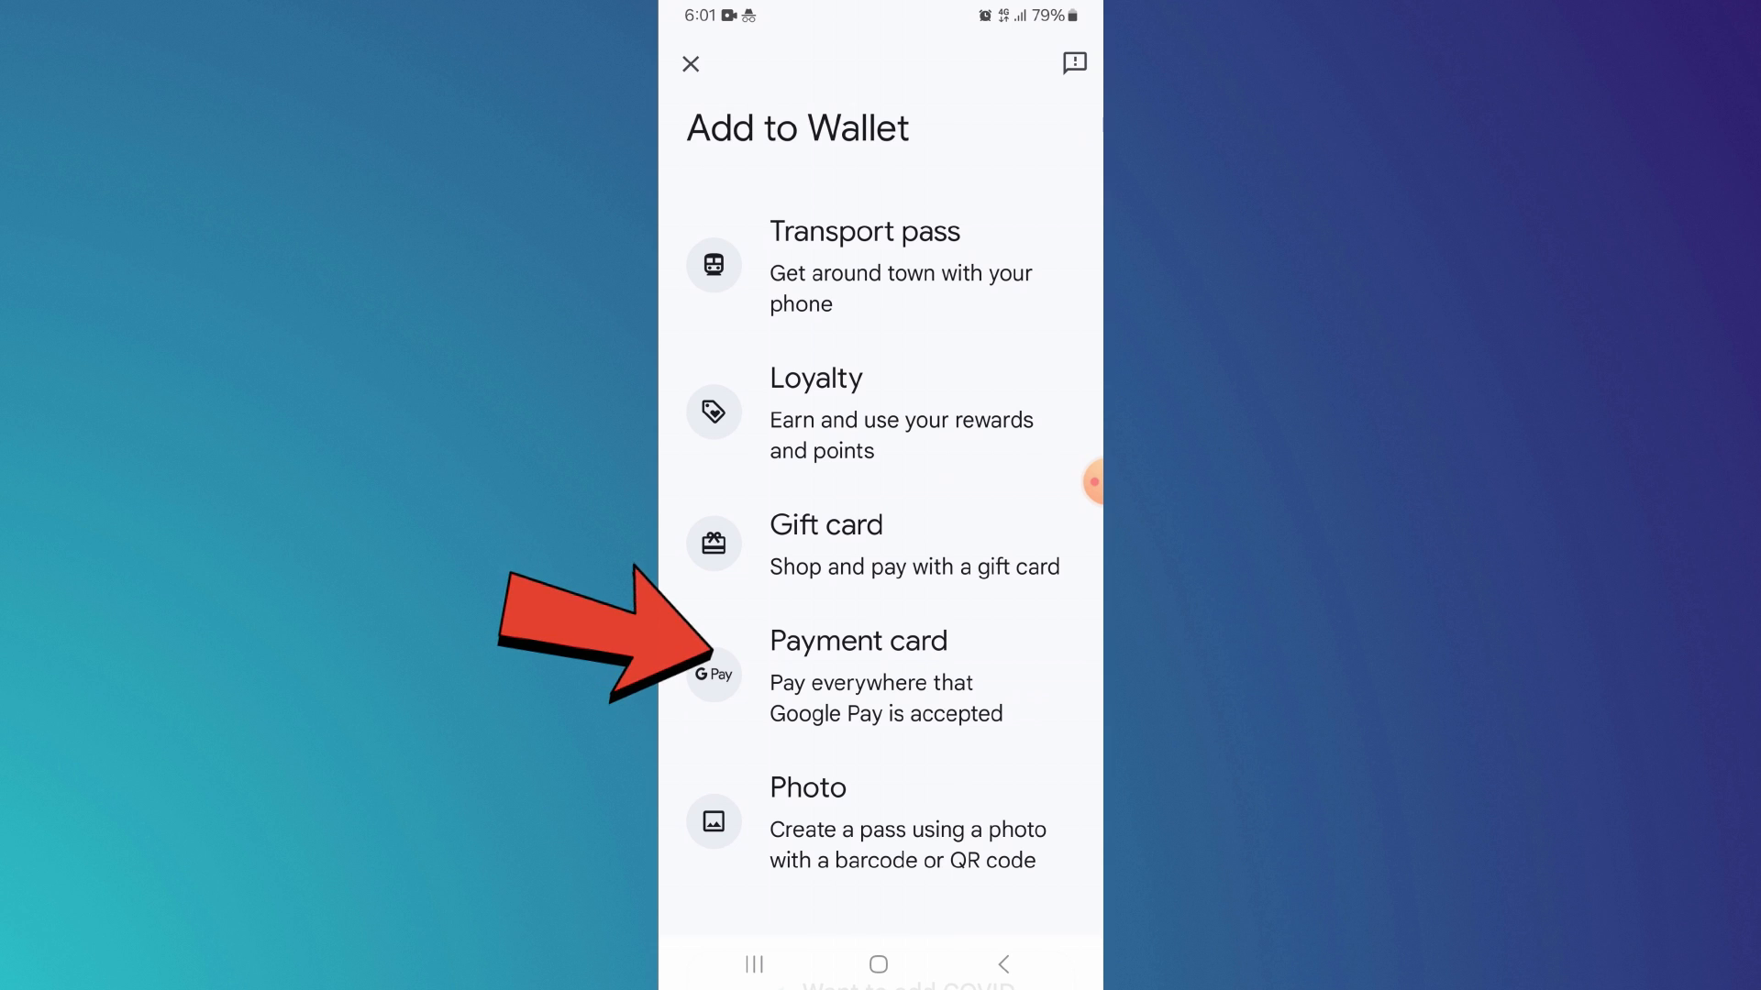
pyautogui.click(859, 673)
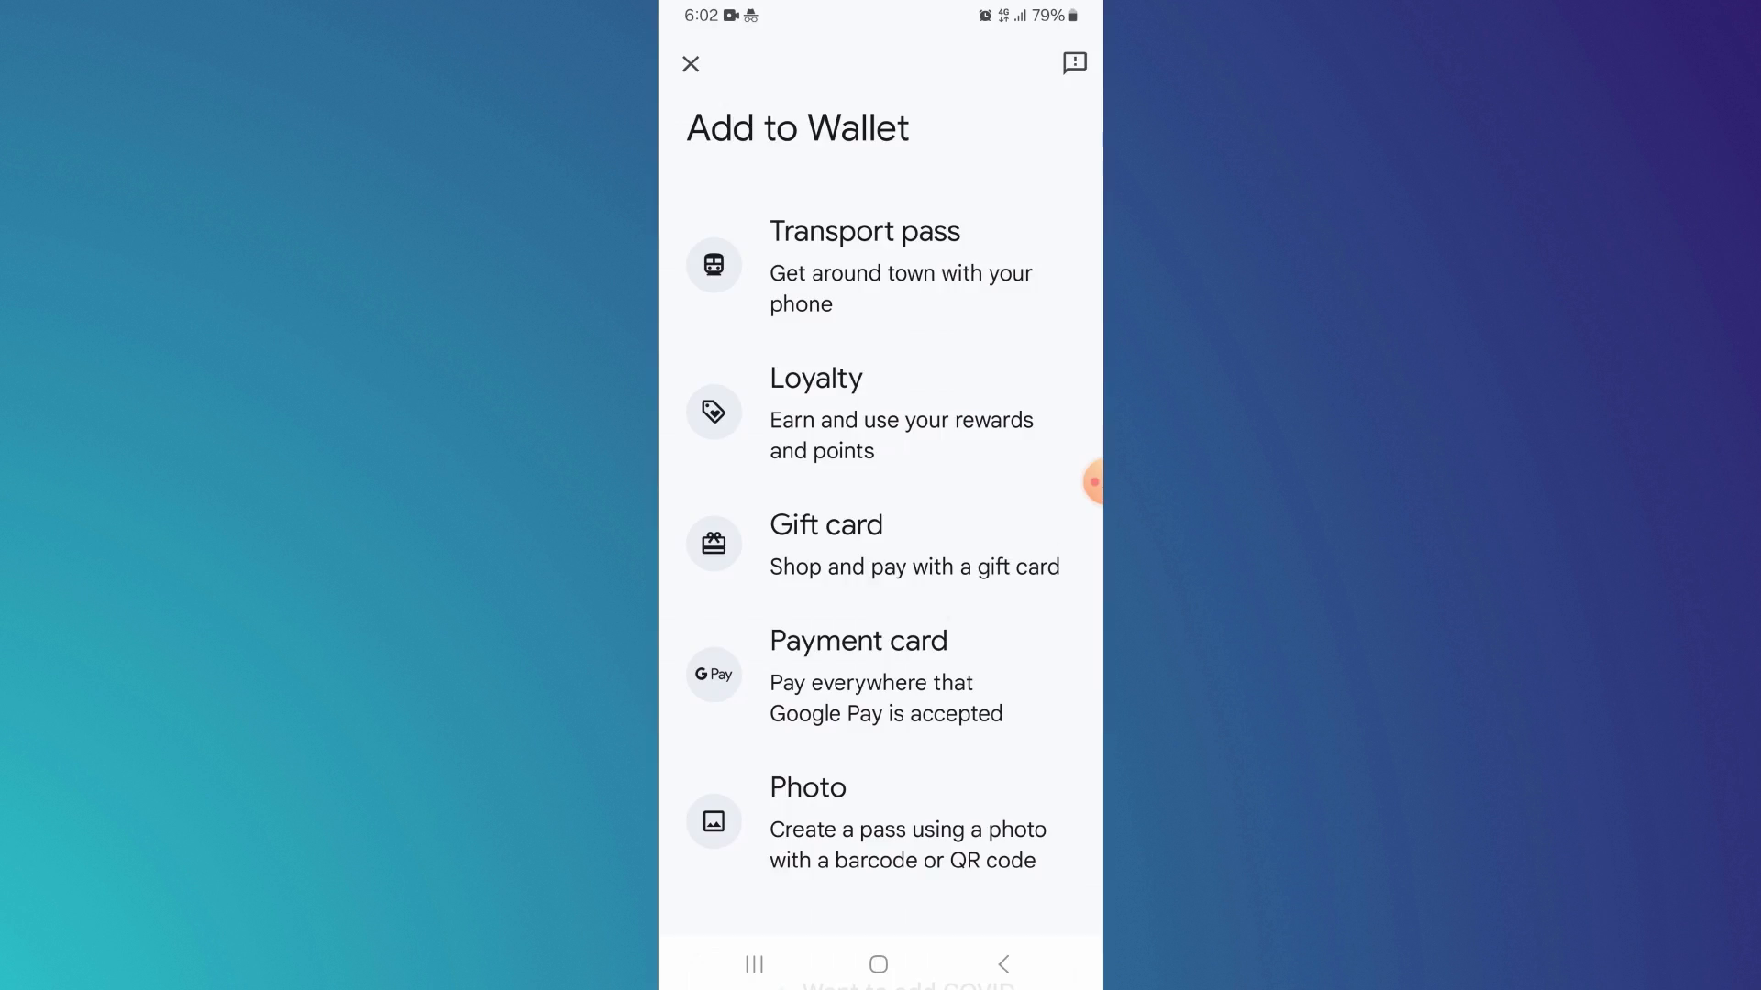
pyautogui.click(692, 63)
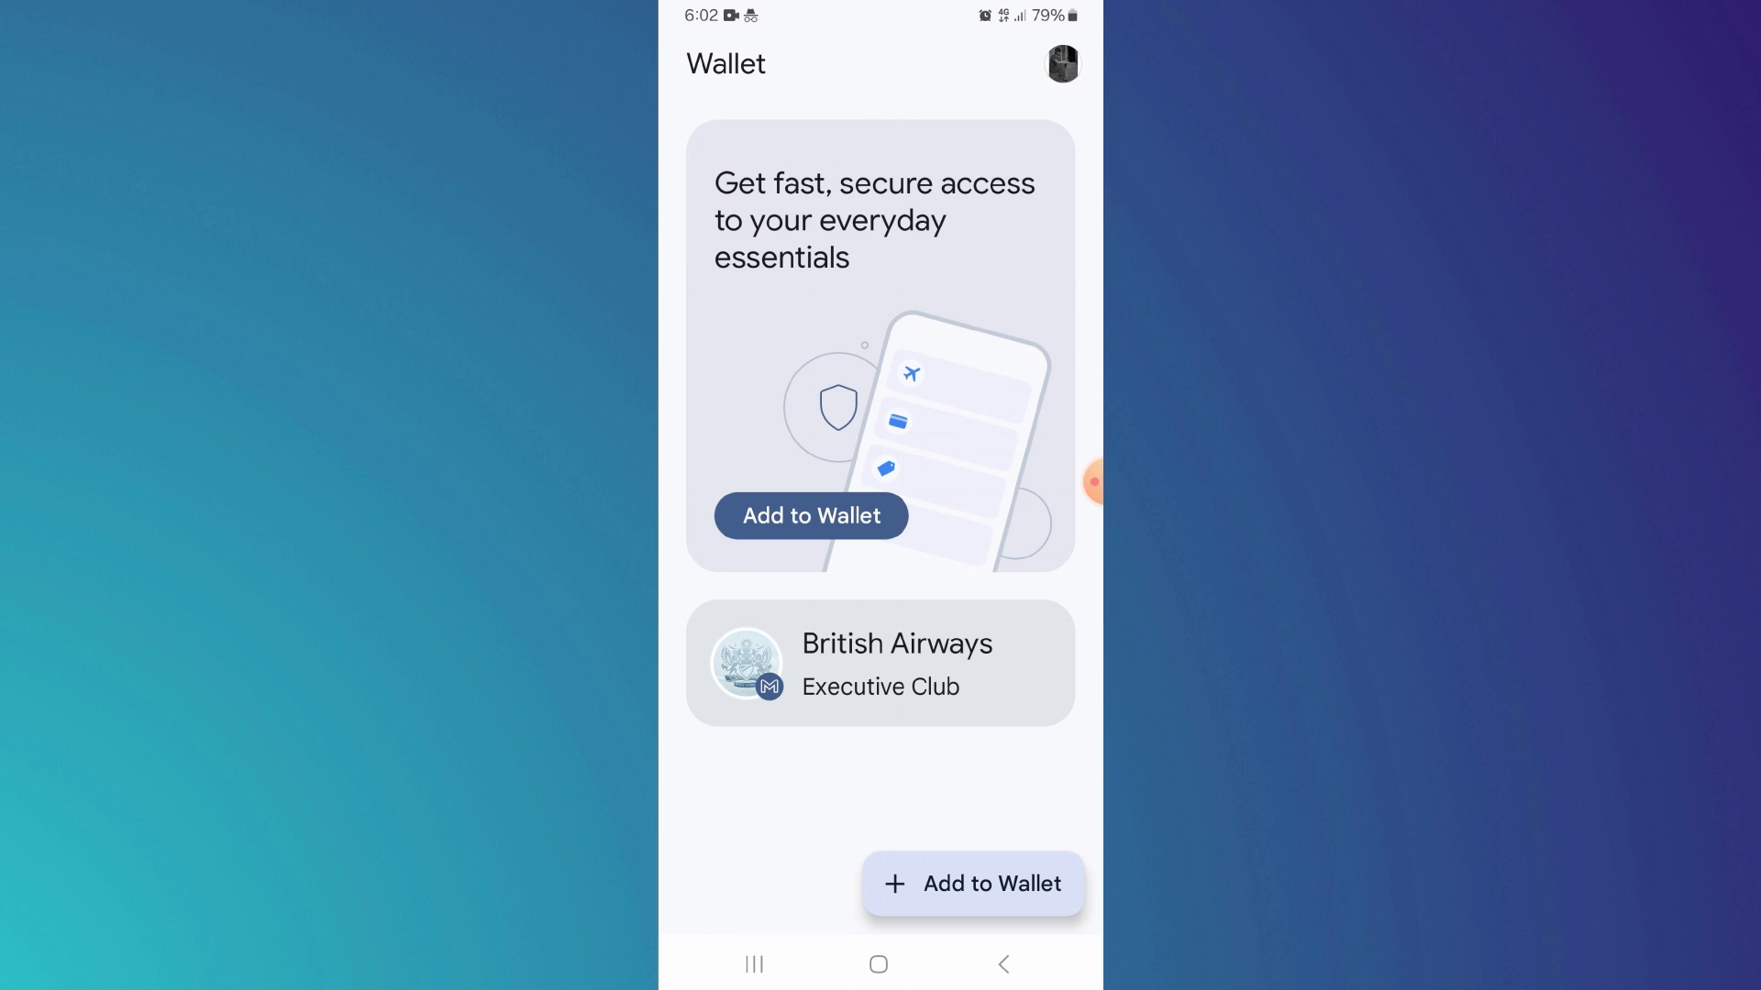
pyautogui.click(1061, 64)
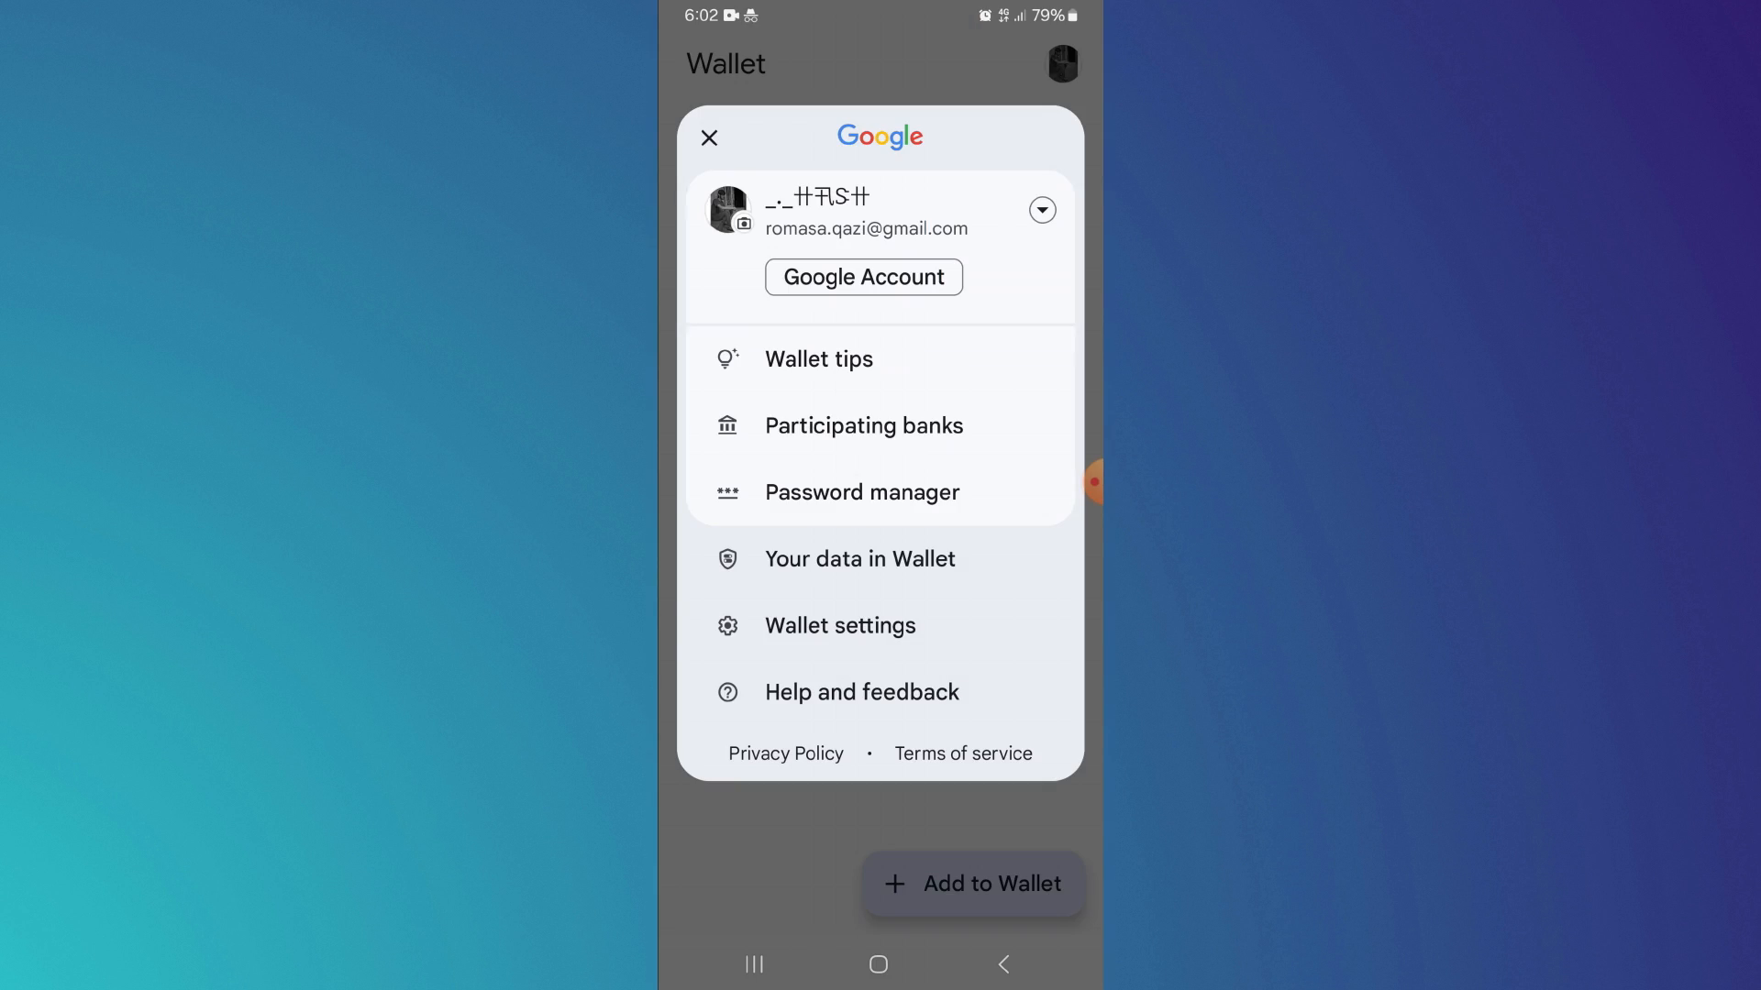
# Go to Wallet settings showing payments profile and notification preferences
pyautogui.click(838, 625)
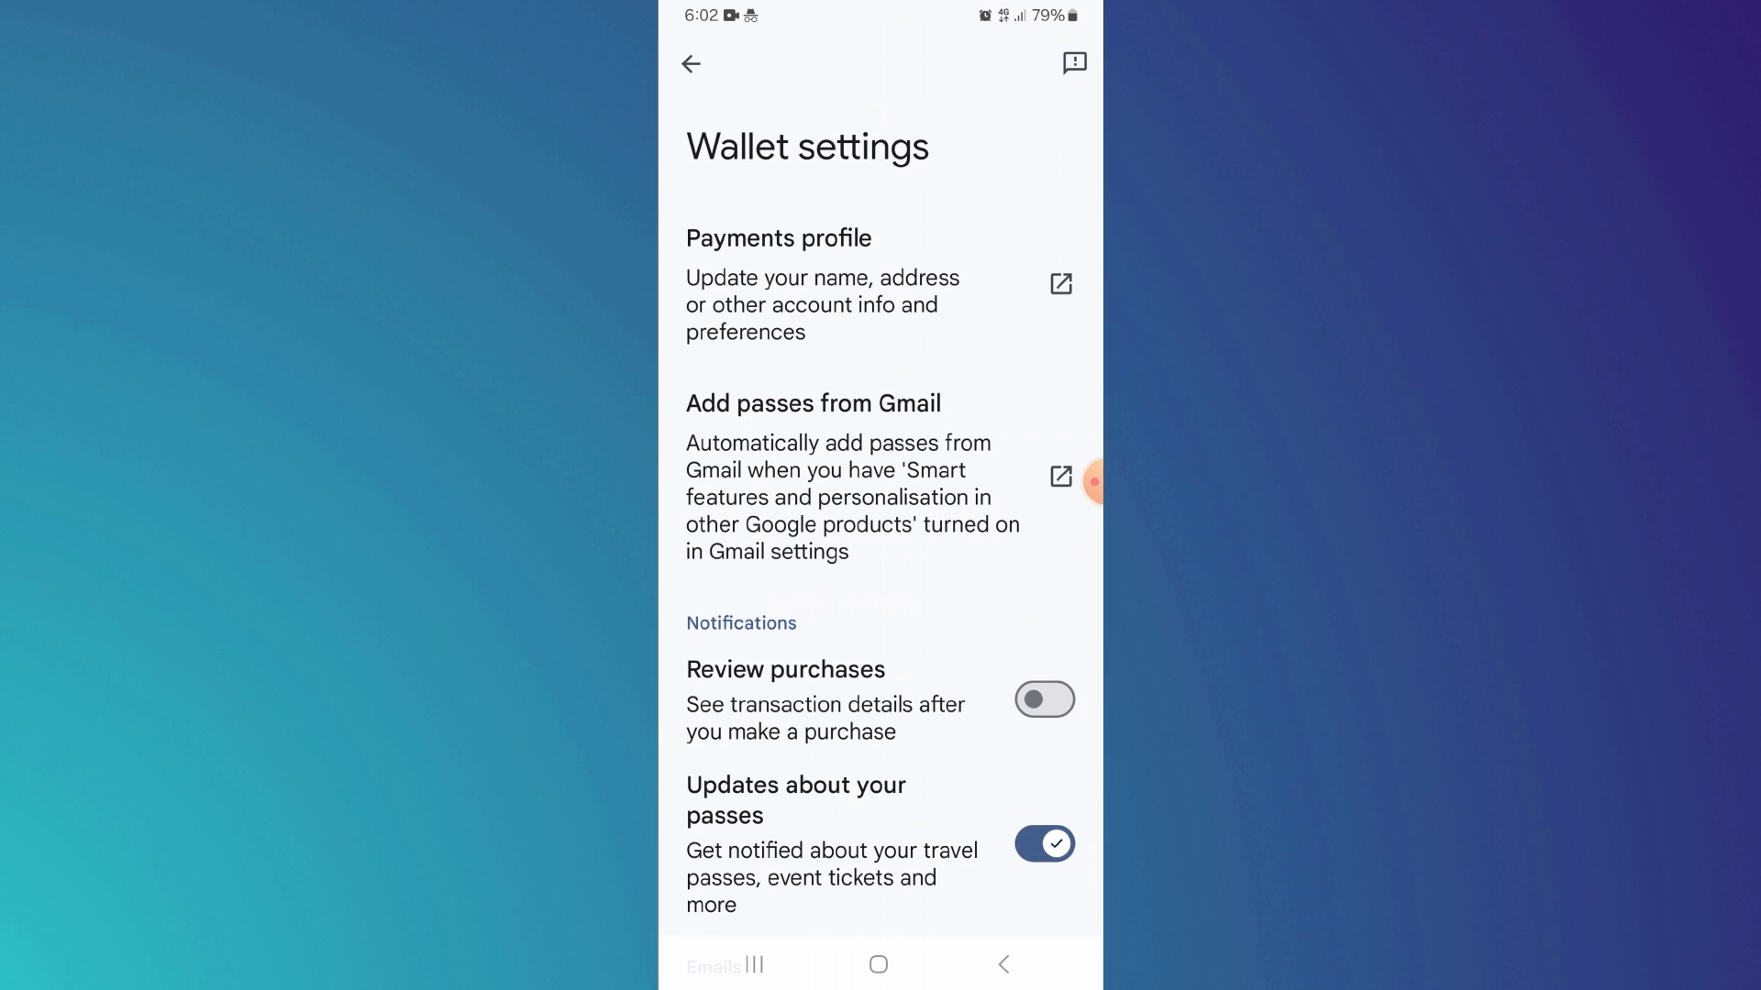